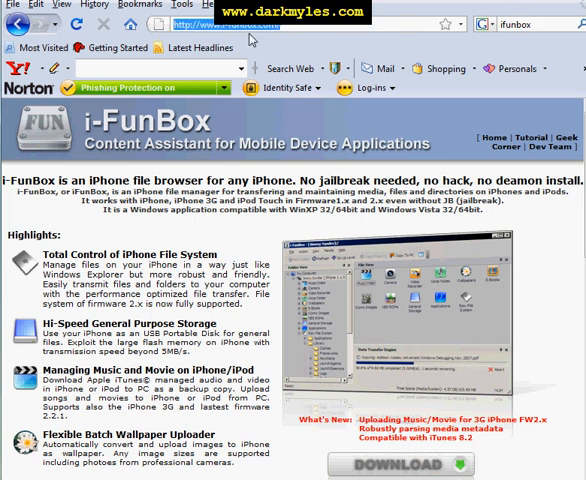
mouse_move(255, 40)
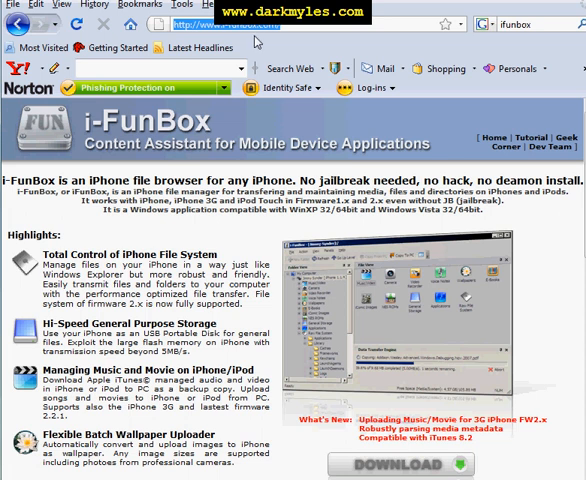
mouse_move(257, 41)
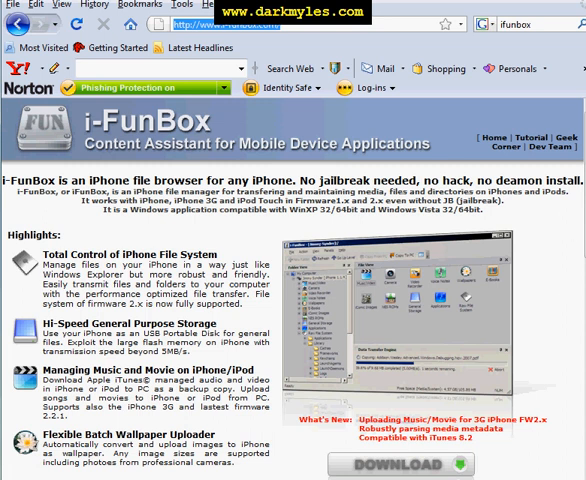
Step: Launch iFunBox.exe from the desktop so the connected iPhone's categories appear
scroll(down, 3)
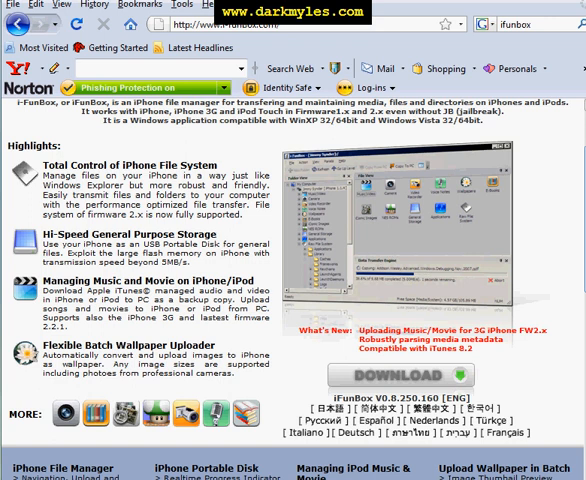
scroll(down, 3)
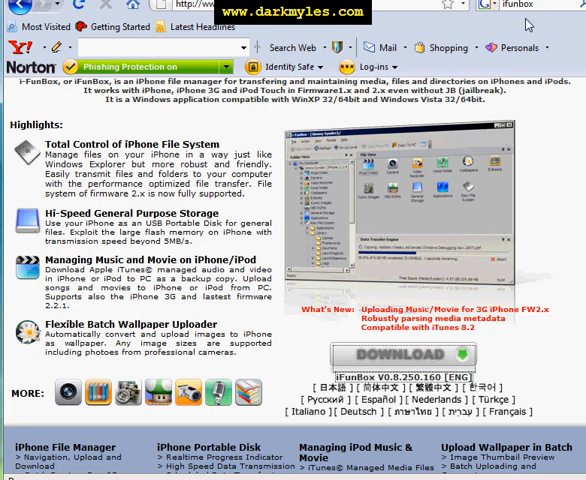
mouse_move(528, 24)
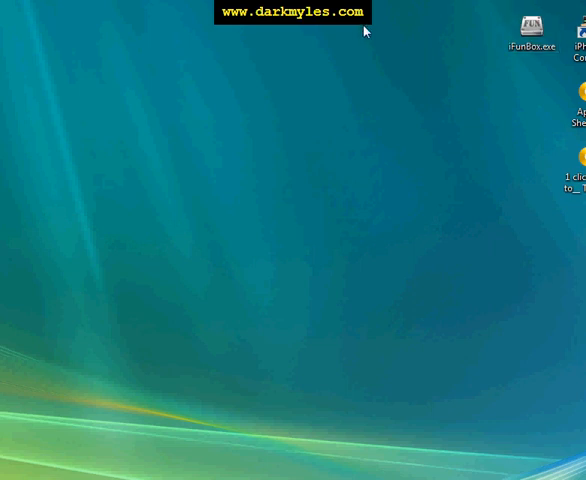
double_click(529, 20)
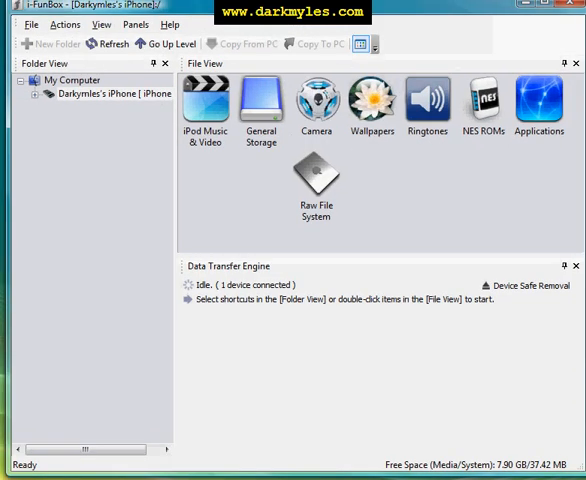
mouse_move(163, 253)
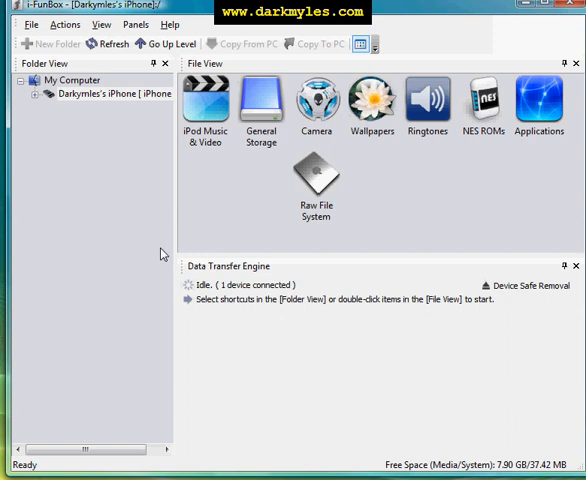
click(110, 93)
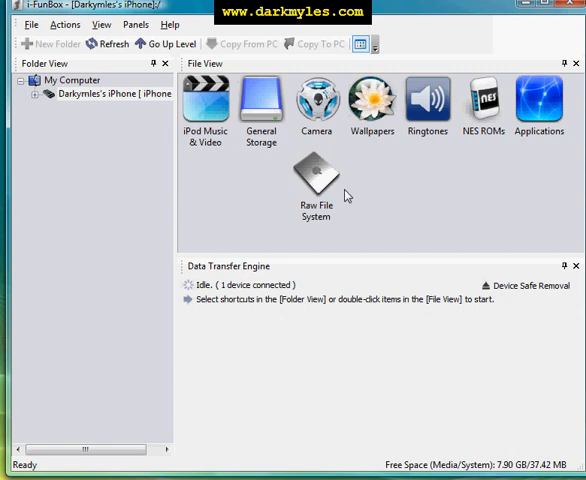
mouse_move(442, 185)
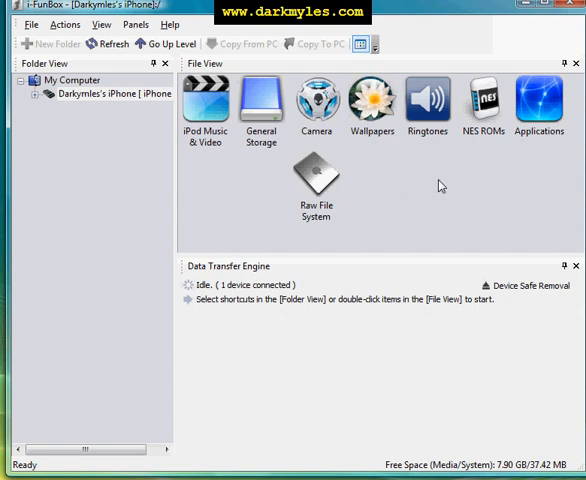
mouse_move(94, 122)
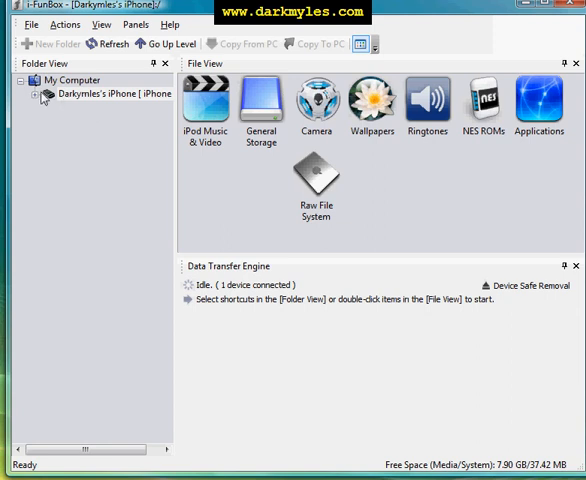
Step: Show the iPhone's iPod Music & Video library and browse its song list
click(39, 93)
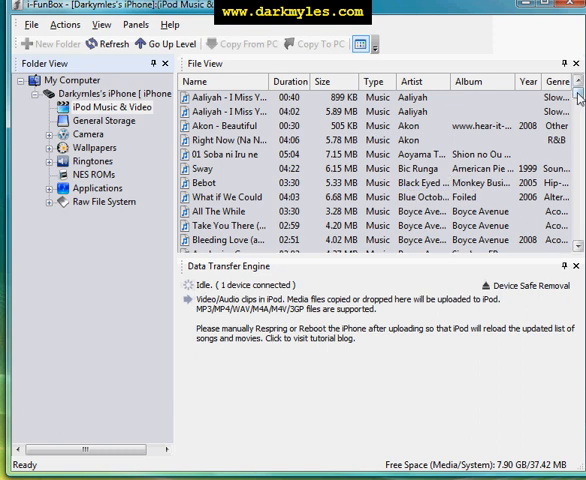
scroll(down, 3)
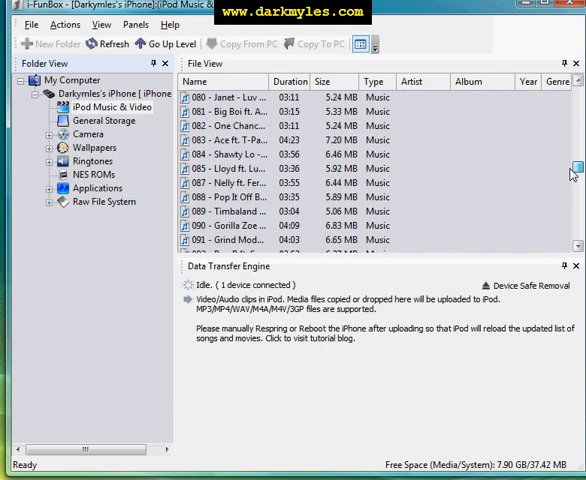
scroll(down, 3)
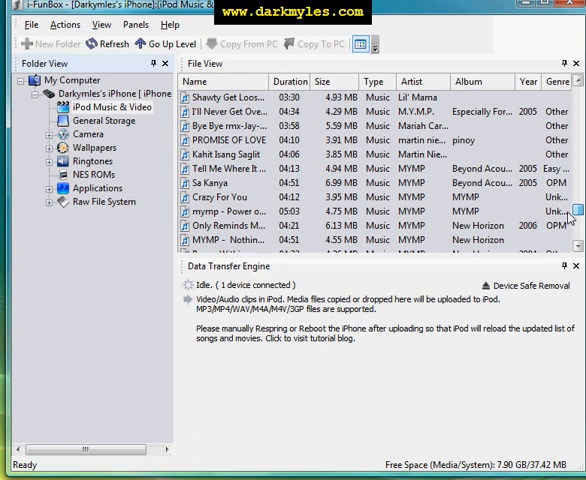
scroll(down, 3)
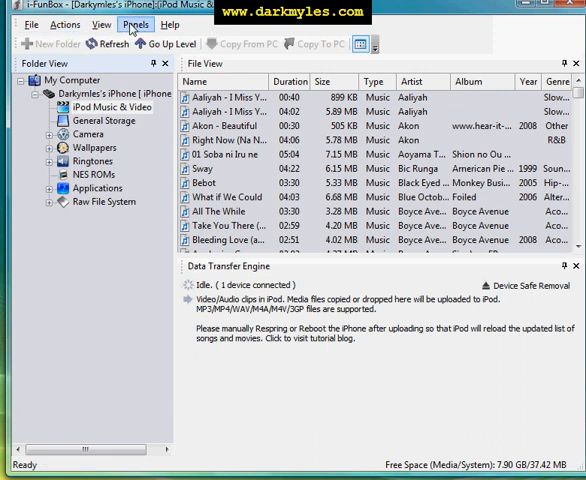
Step: Select all tracks with Ctrl+A and start Copy To PC
click(60, 24)
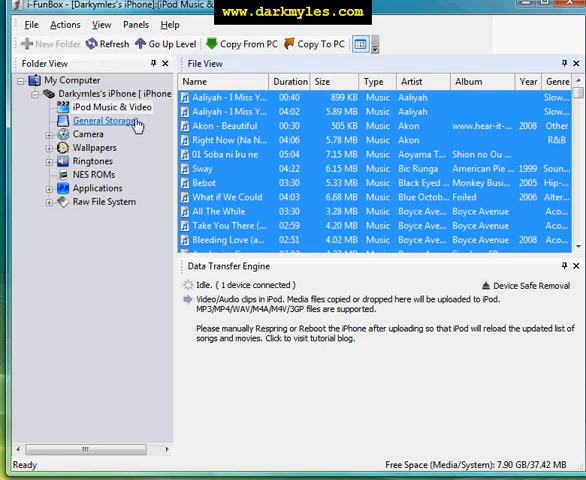
mouse_move(247, 179)
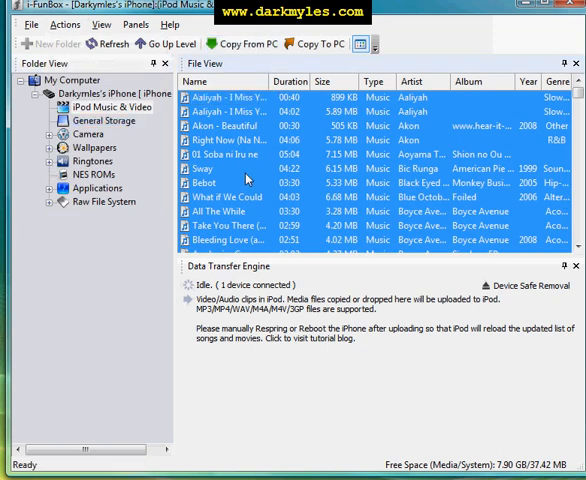
mouse_move(255, 175)
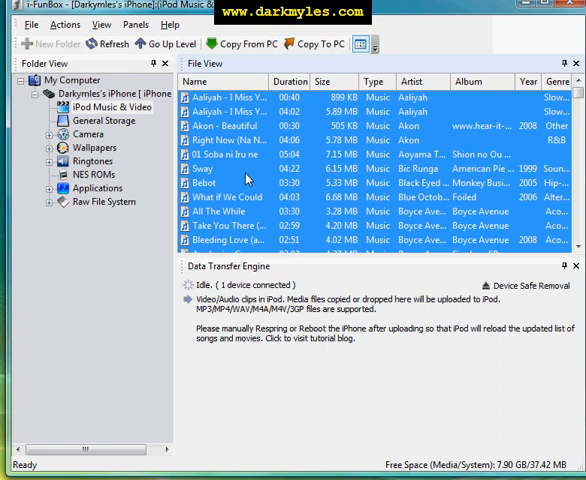
mouse_move(318, 44)
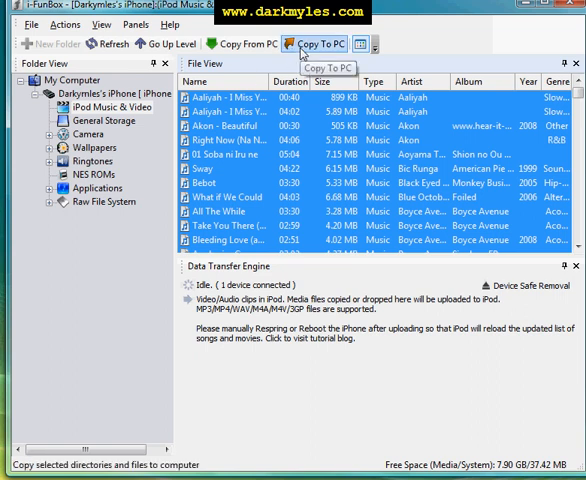
click(308, 44)
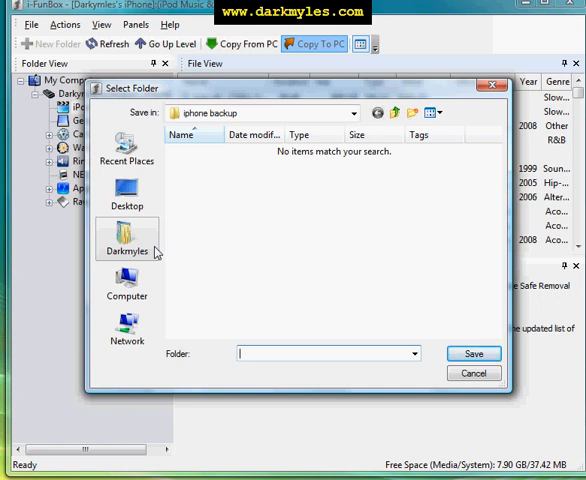
mouse_move(156, 252)
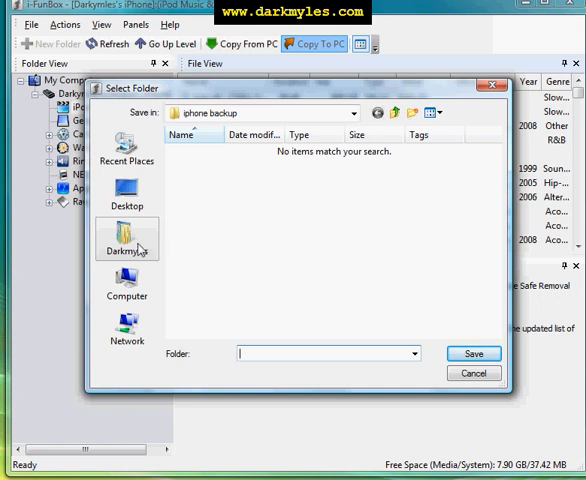
Step: Choose Darkmyles > Documents > iphone backup as the destination and start the 2.95 GB copy
click(128, 238)
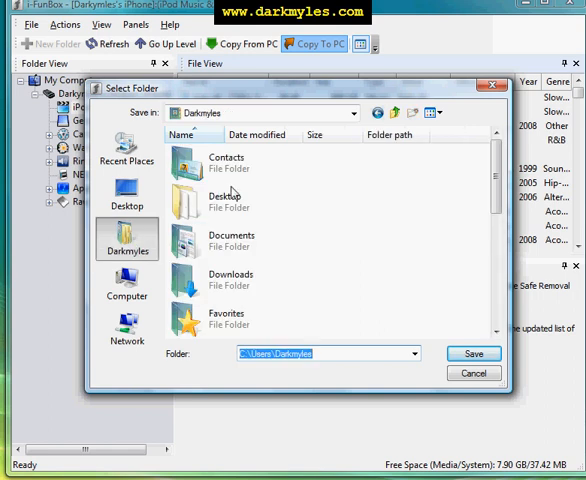
double_click(232, 240)
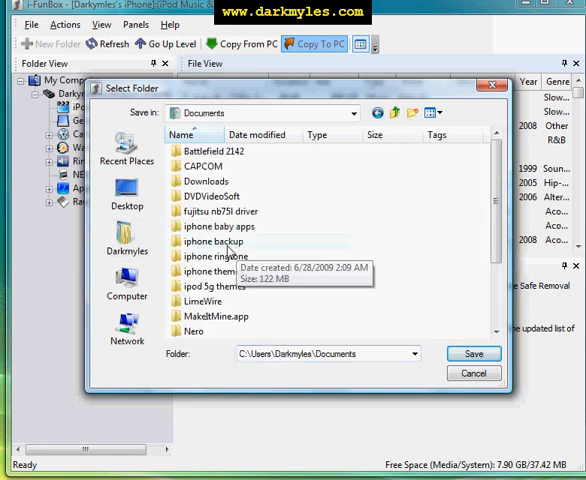
click(213, 242)
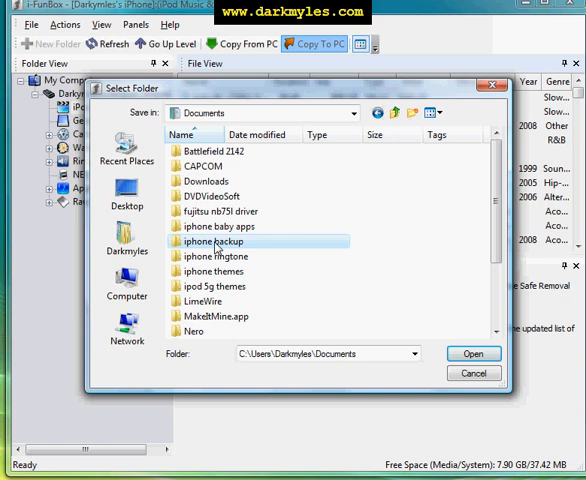
double_click(210, 242)
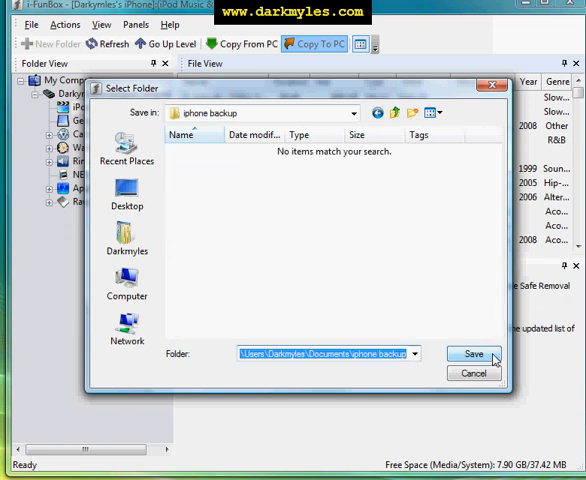
mouse_move(501, 405)
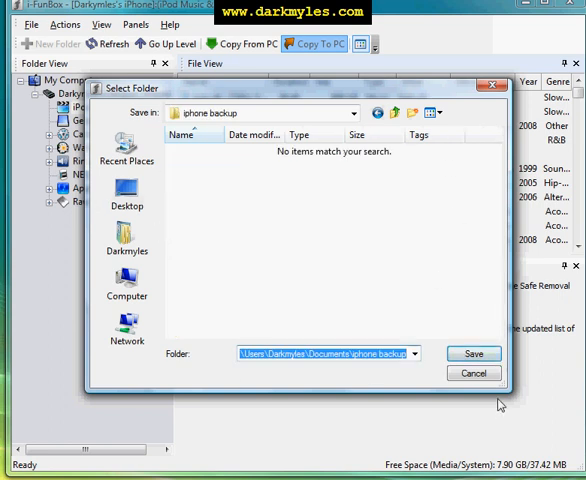
click(474, 353)
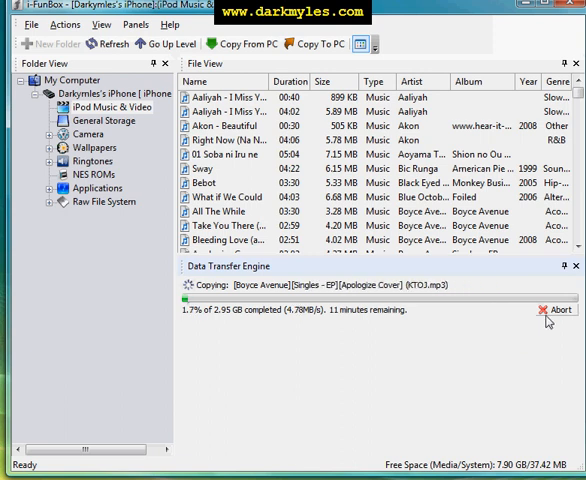
Step: Abort the running copy in the Data Transfer Engine panel
click(554, 309)
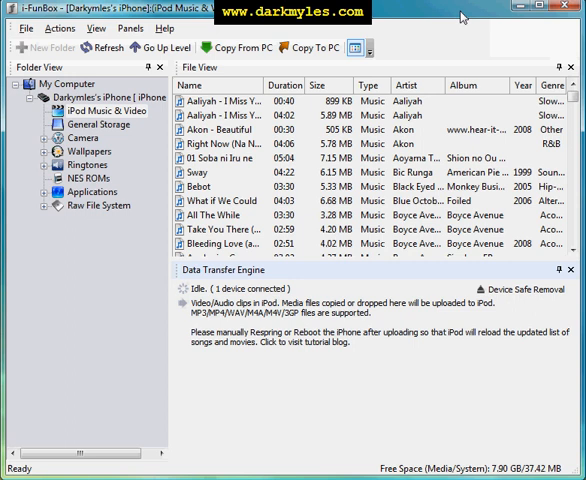
mouse_move(181, 303)
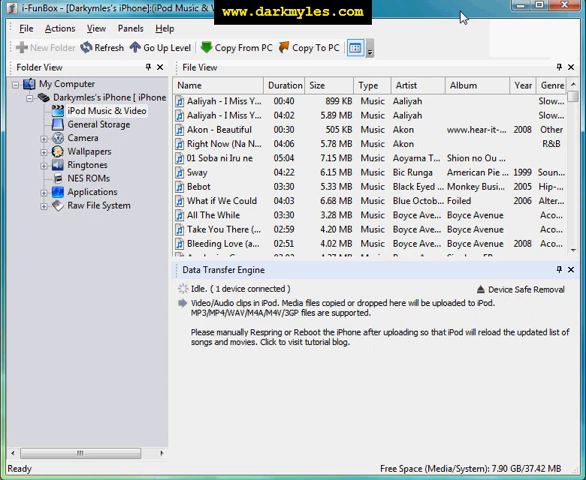
mouse_move(182, 302)
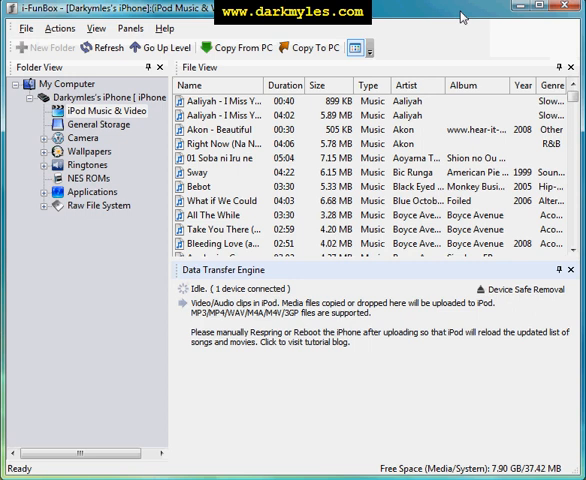